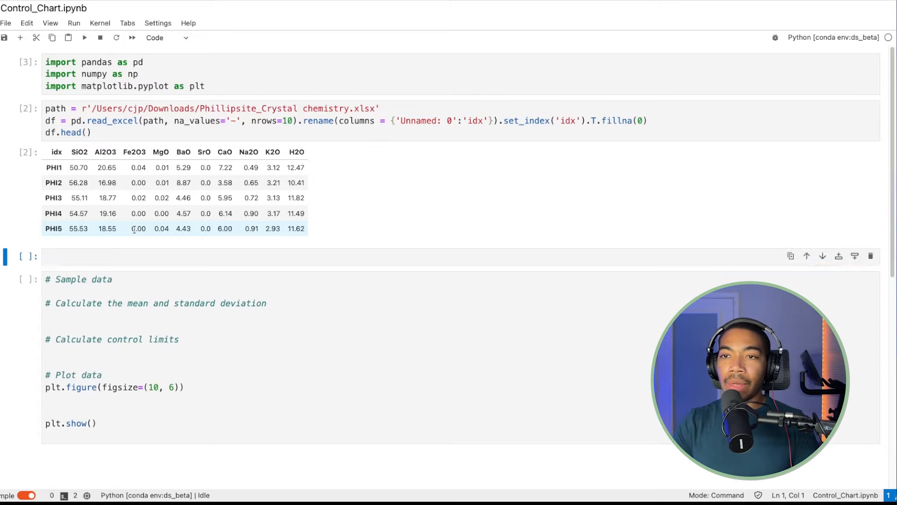
Preview the BaO values with df.BaO in a scratch cell, then delete that cell.
type("df.BaO")
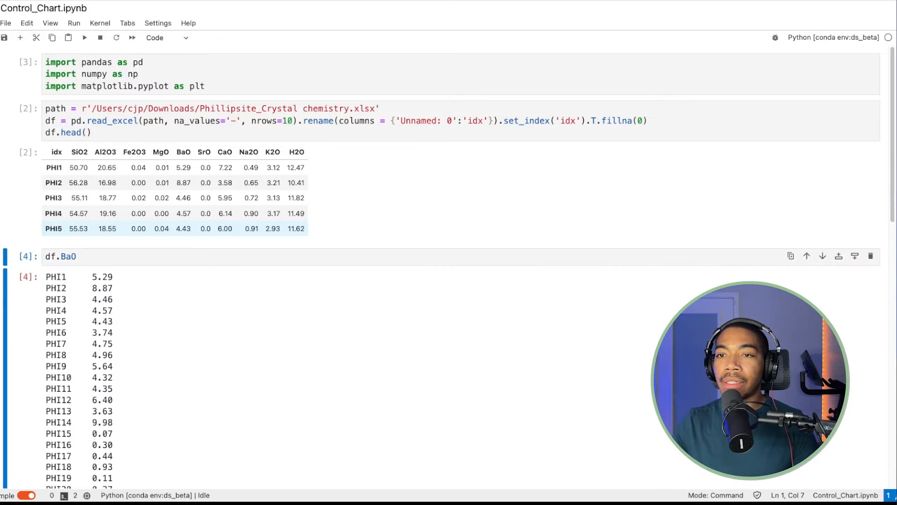
scroll("down", 3)
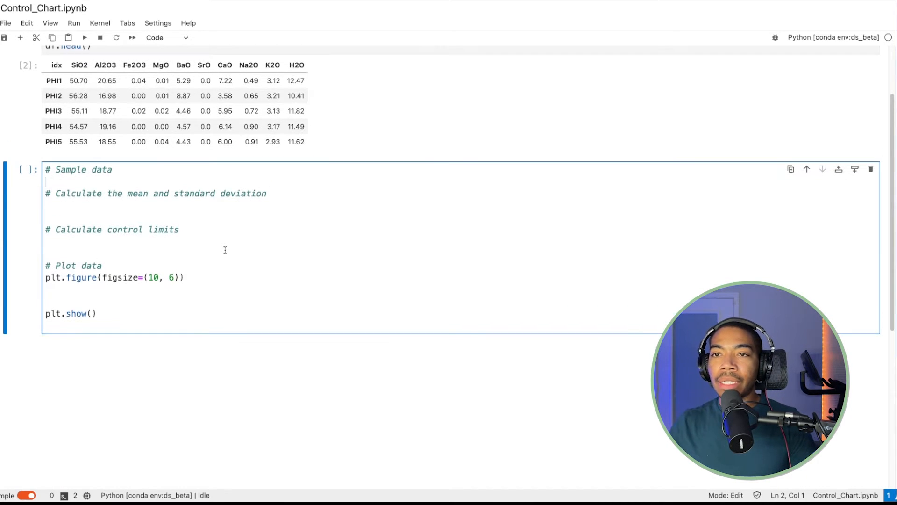
Store the BaO column as data and compute its mean with np.mean(df.BaO).
type("data = df")
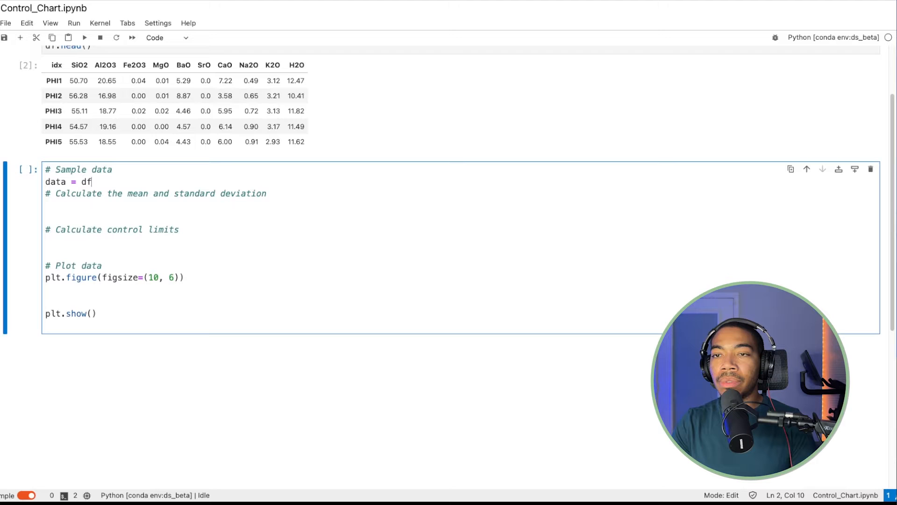
type(".Bao")
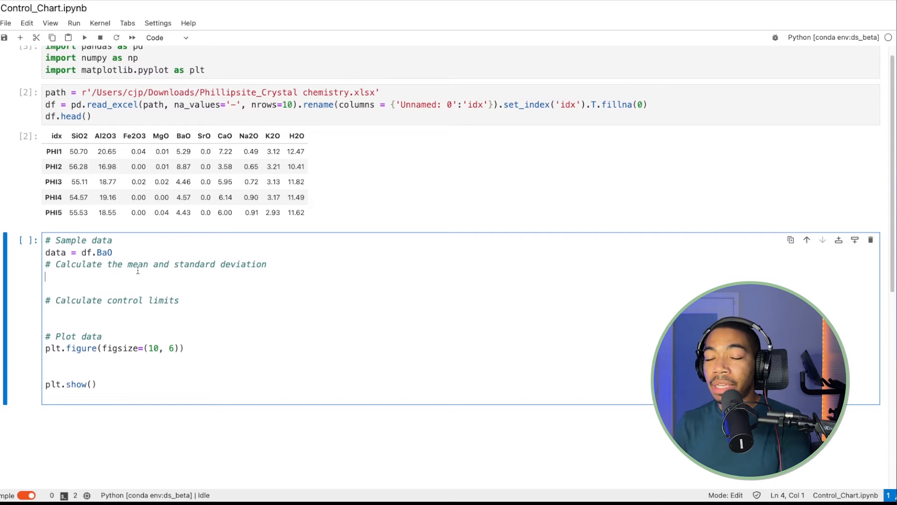
type("mean = np")
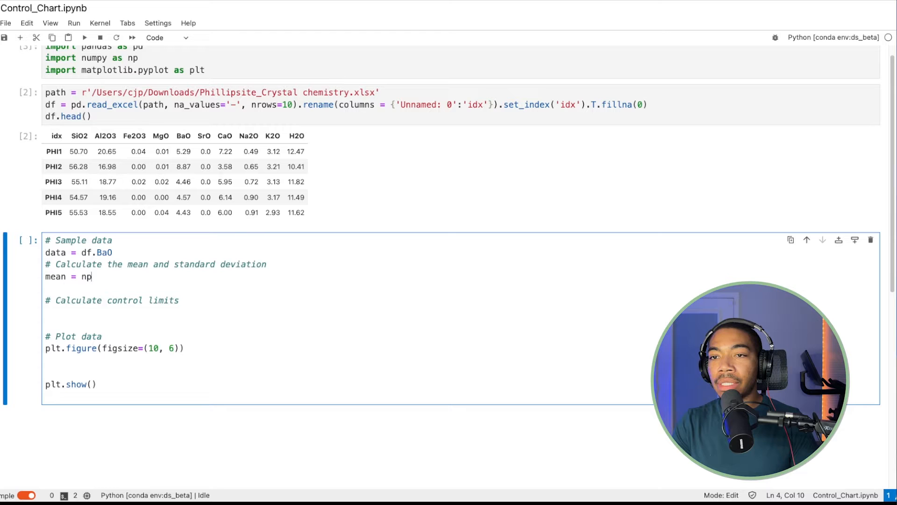
type(".mean()")
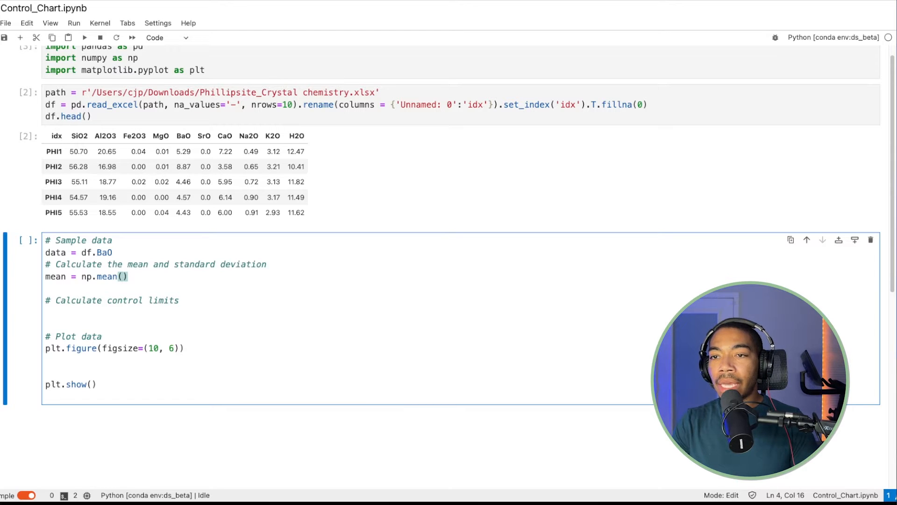
type("df.Ba")
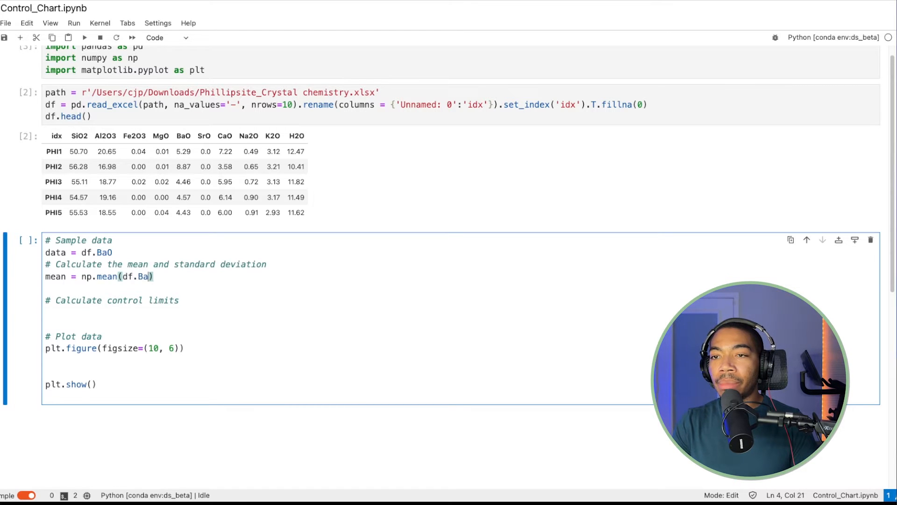
type("O")
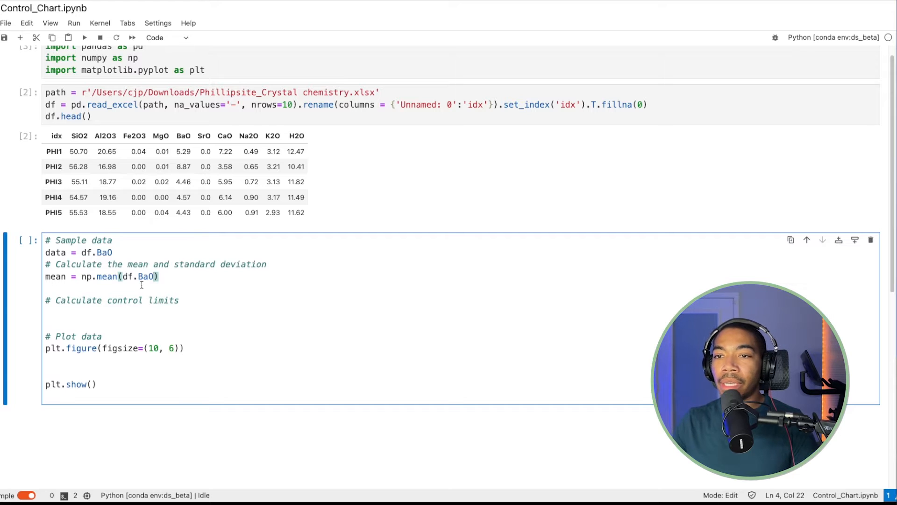
Compute the standard deviation as std = np.std(df.Bao).
type("std =")
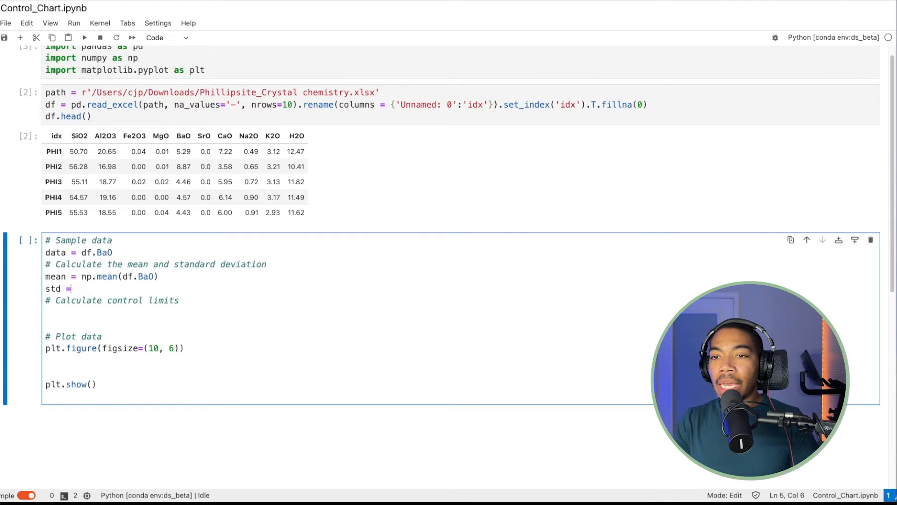
type("np.st")
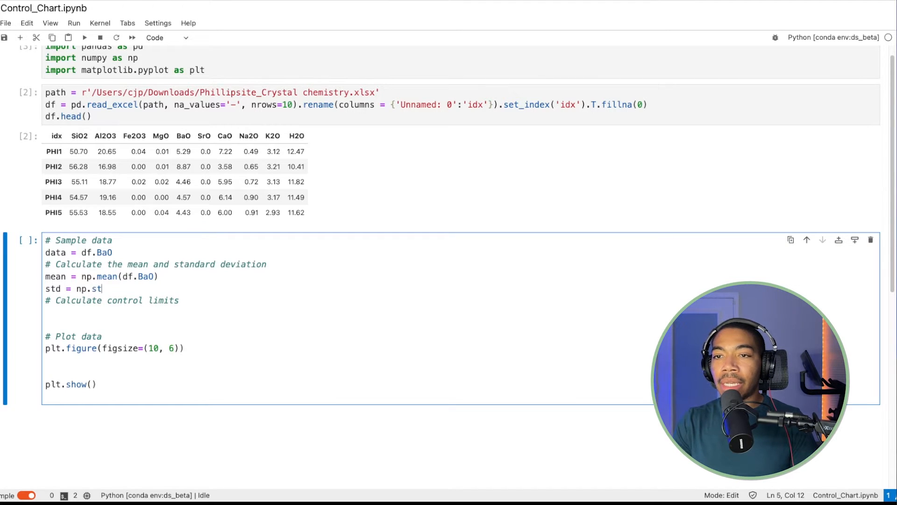
type("d(df")
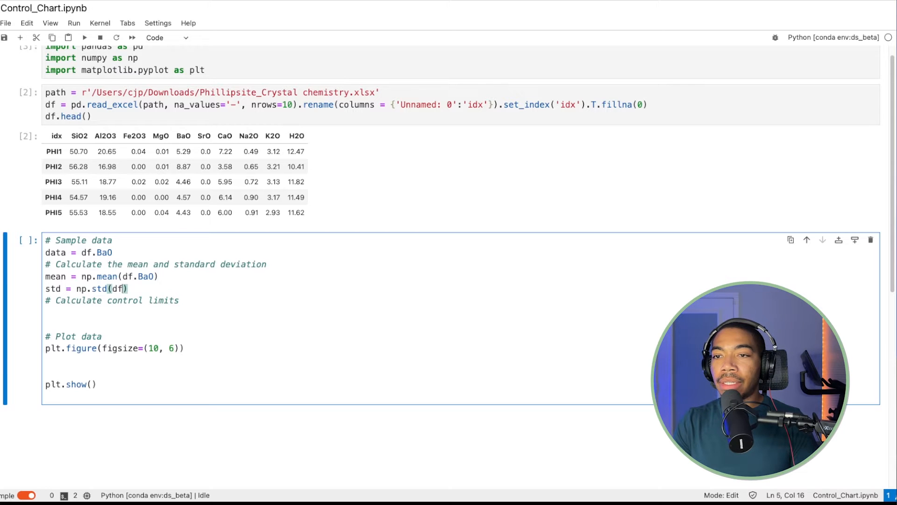
type("Bao")
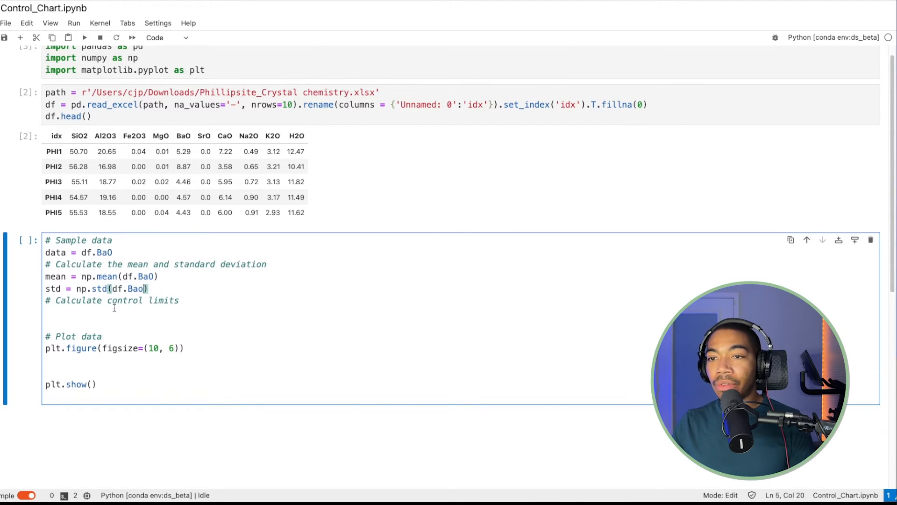
Define UCL = mean + 2*std and LCL = mean - 2*std under the control-limits comment.
type("UCL =")
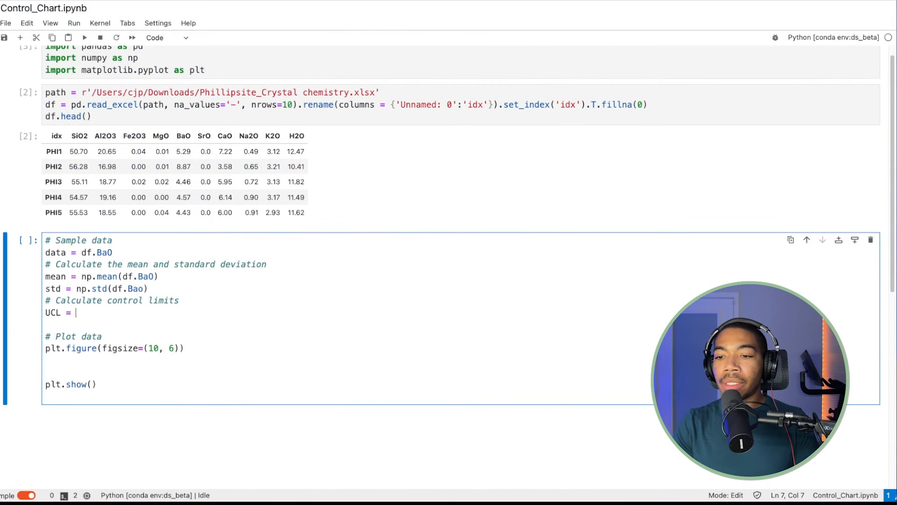
type("mean")
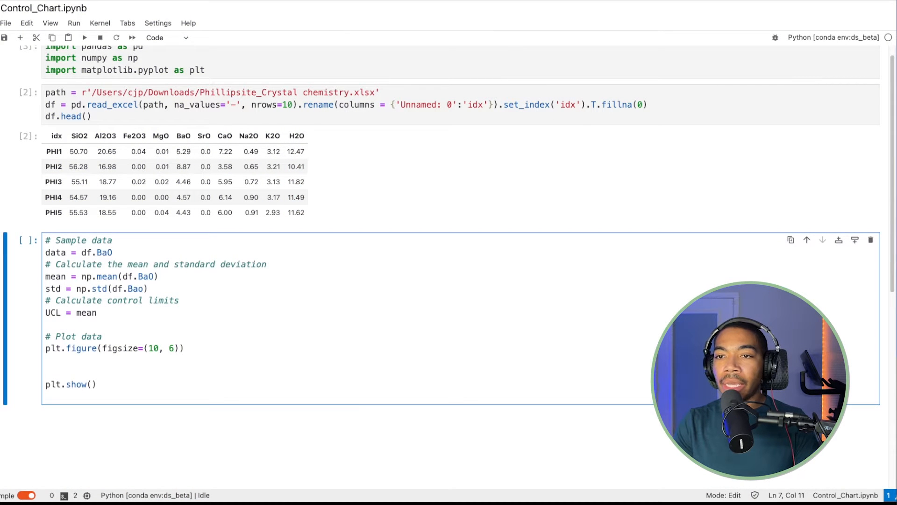
type("+ 2 st")
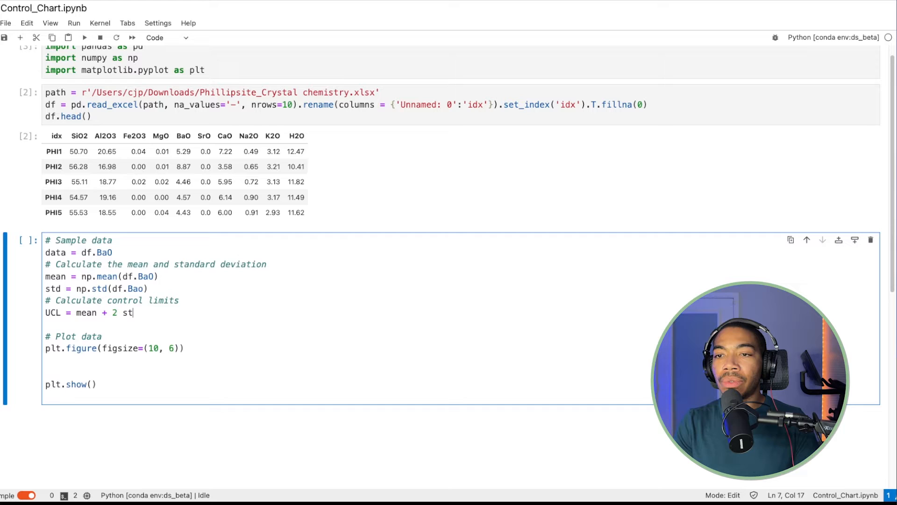
type("*std")
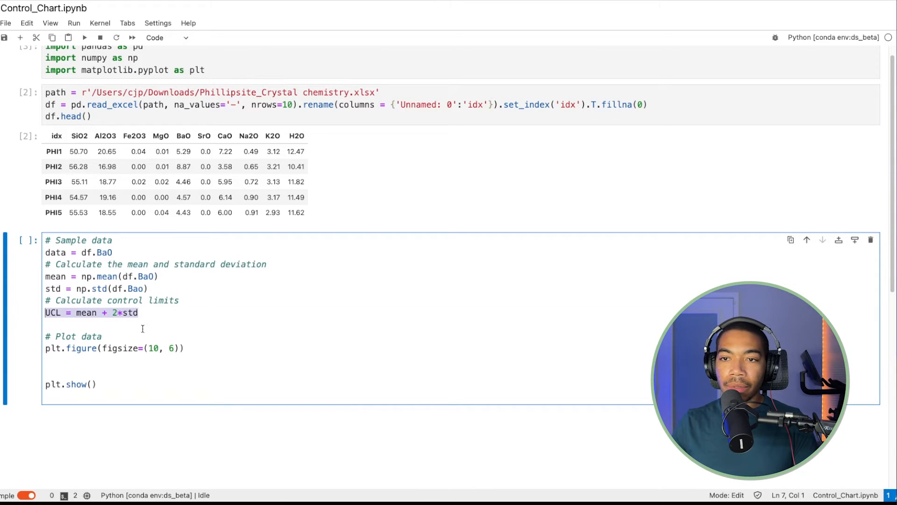
type("CL = mean + 2*std")
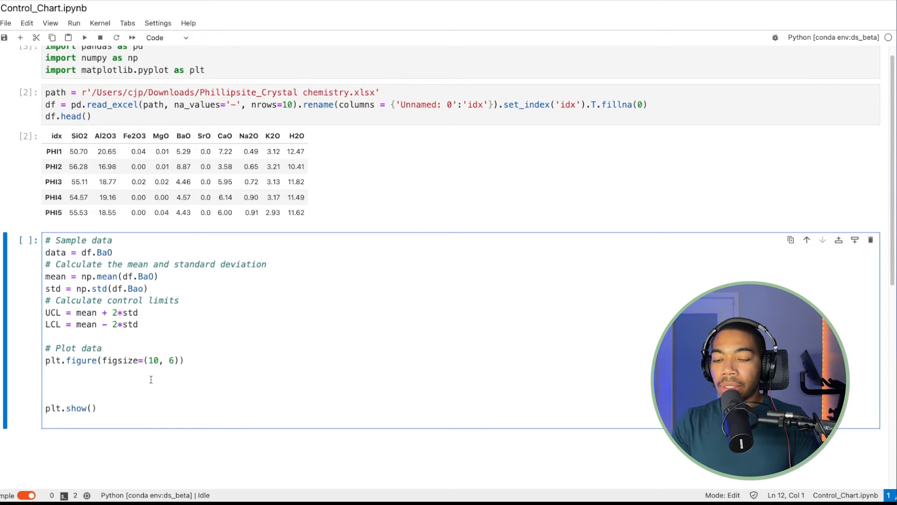
Plot the BaO data as a line with dot markers using plt.plot(data, '-o').
type("plt")
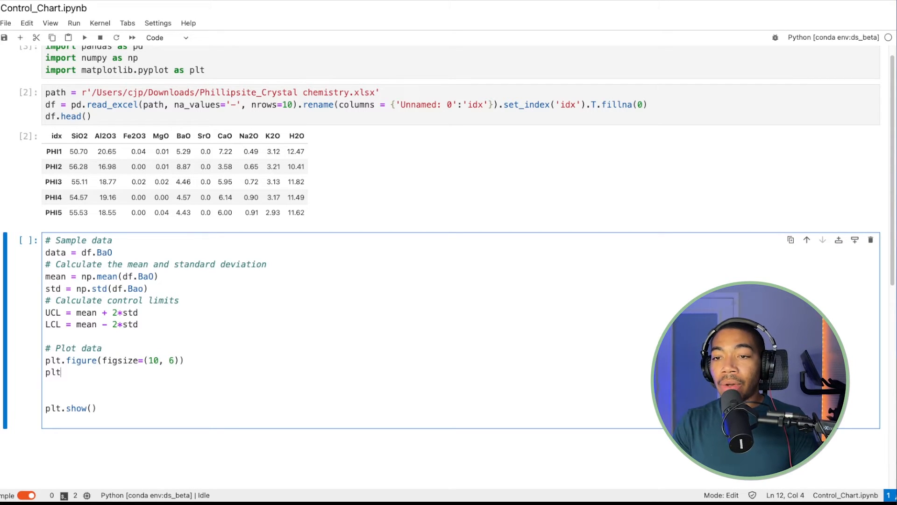
type(".plot(data,")
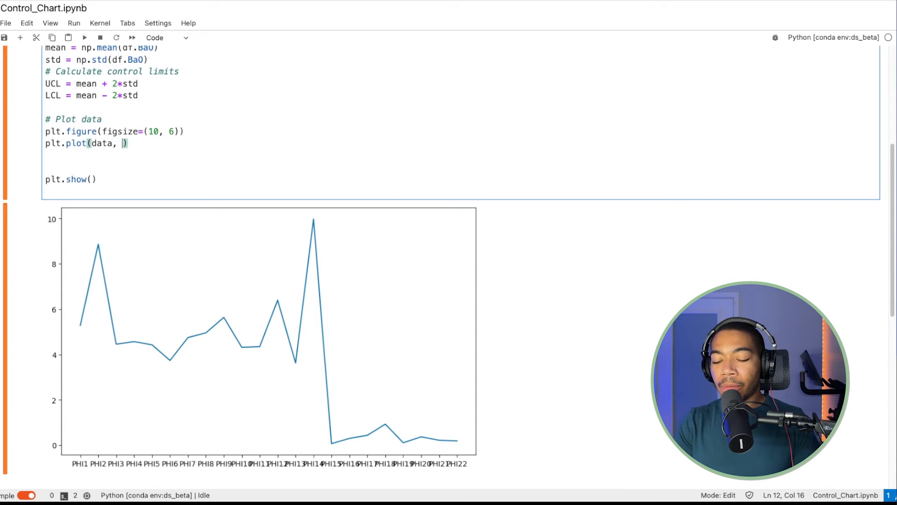
type("-")
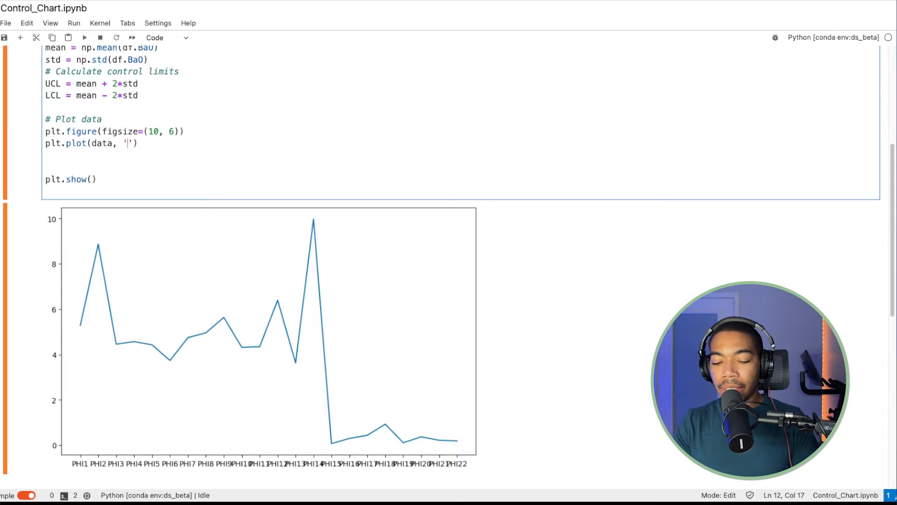
type("-o")
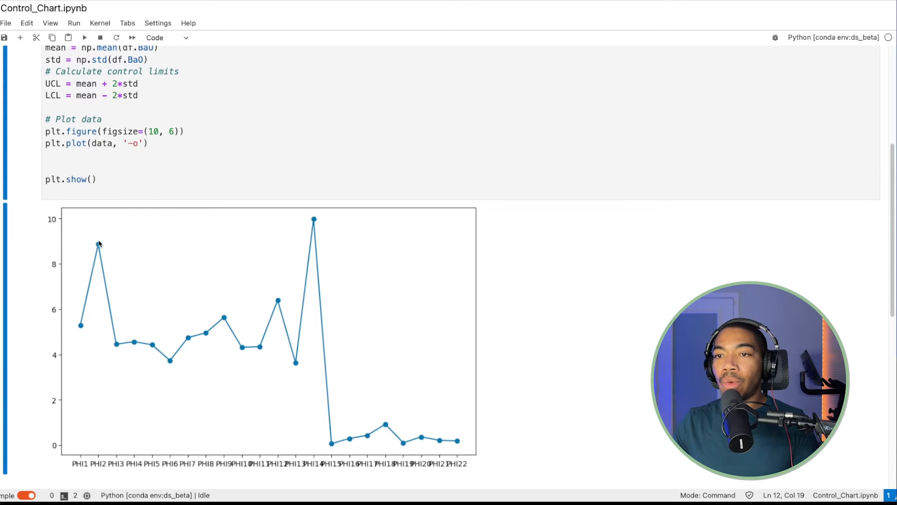
left_click(148, 143)
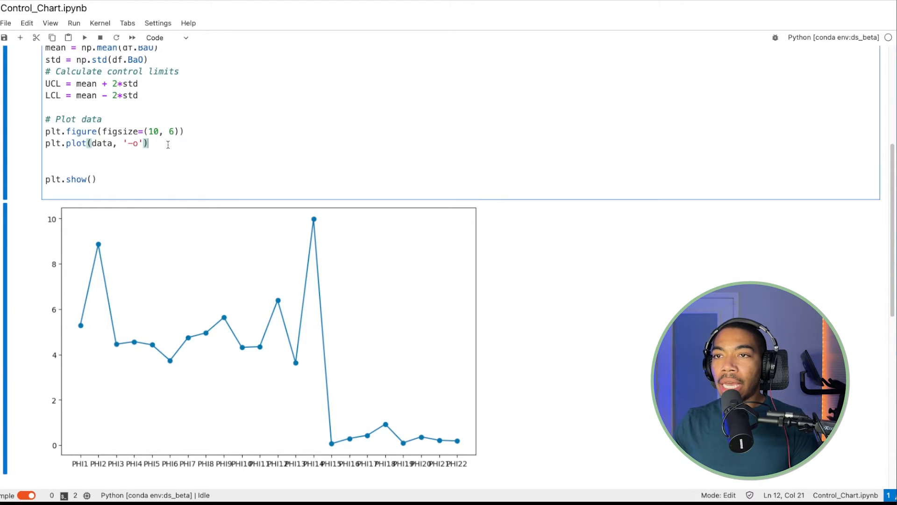
key("enter")
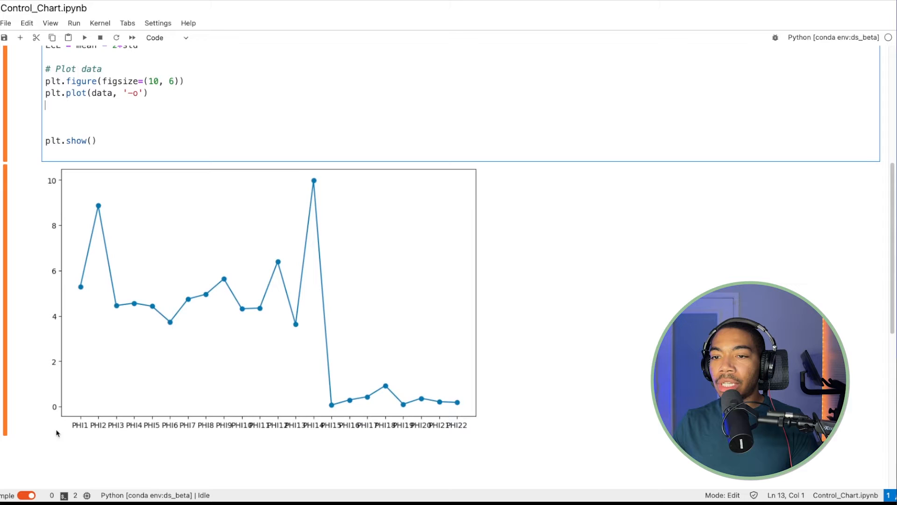
mouse_move(84, 237)
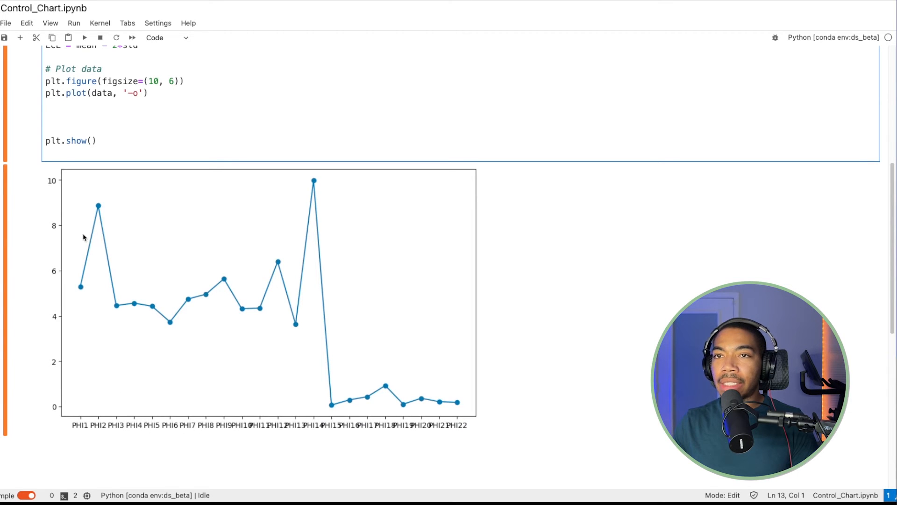
Rotate the PHI sample labels 90 degrees with plt.xticks(rotation = 90).
type("plt.x")
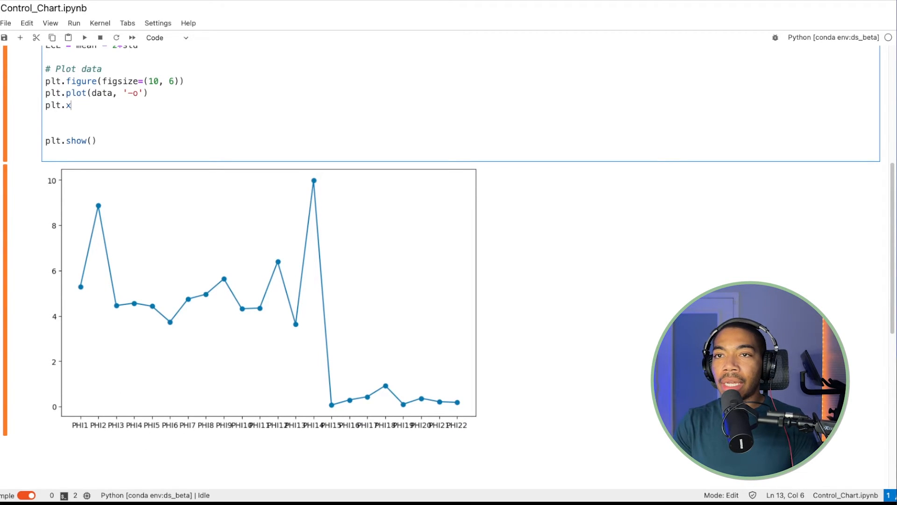
type("ticks(*)")
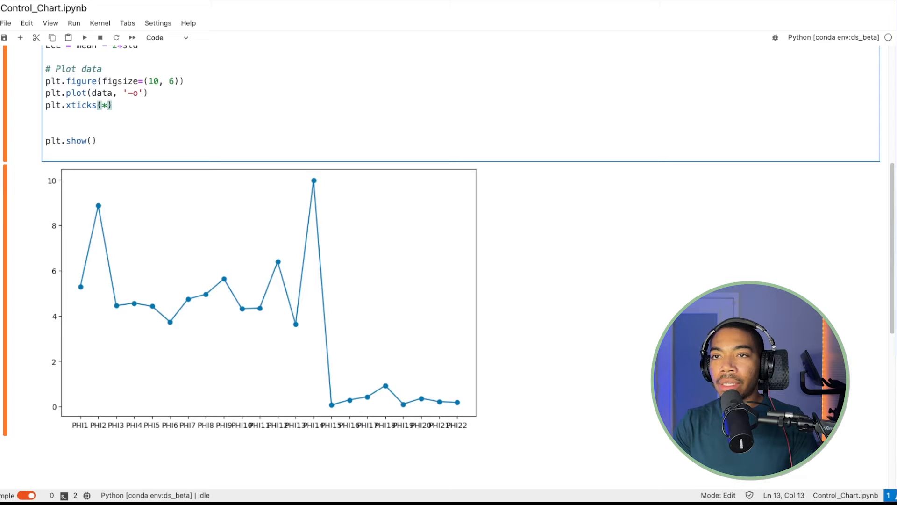
type("rotation =")
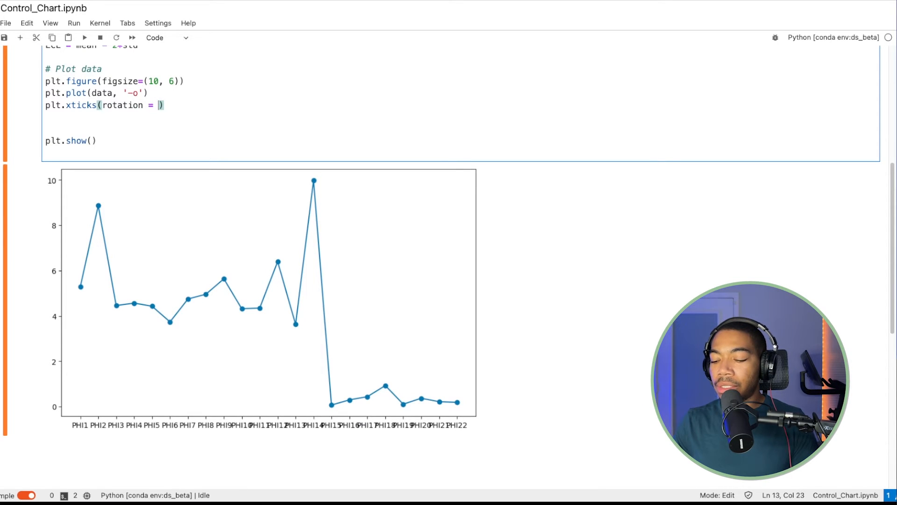
type("90")
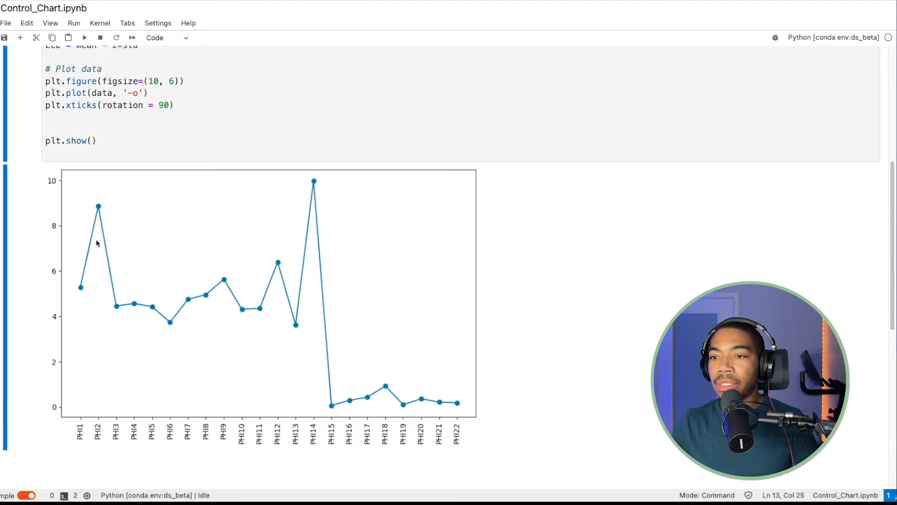
mouse_move(379, 441)
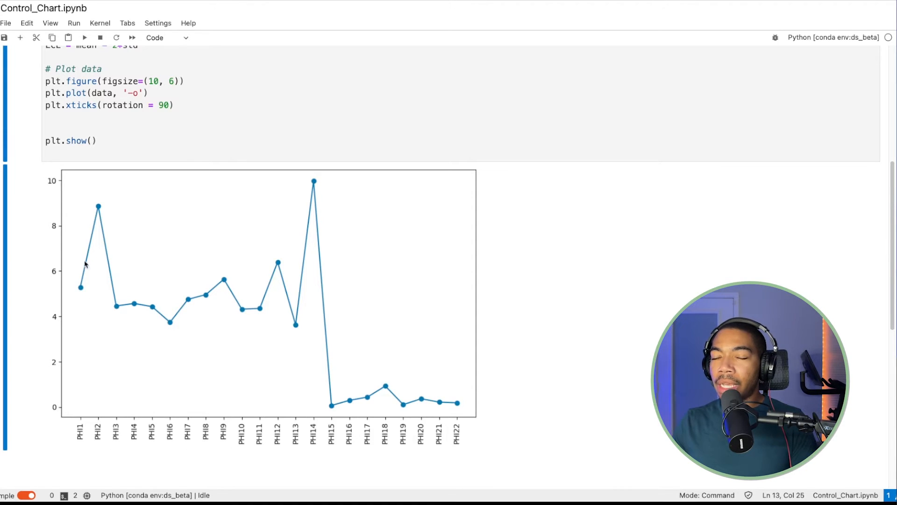
mouse_move(222, 291)
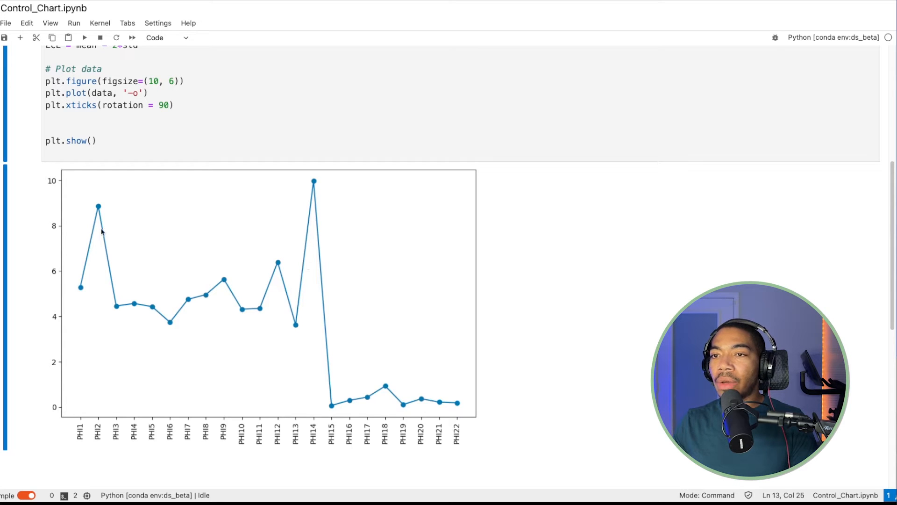
mouse_move(366, 408)
type("plt")
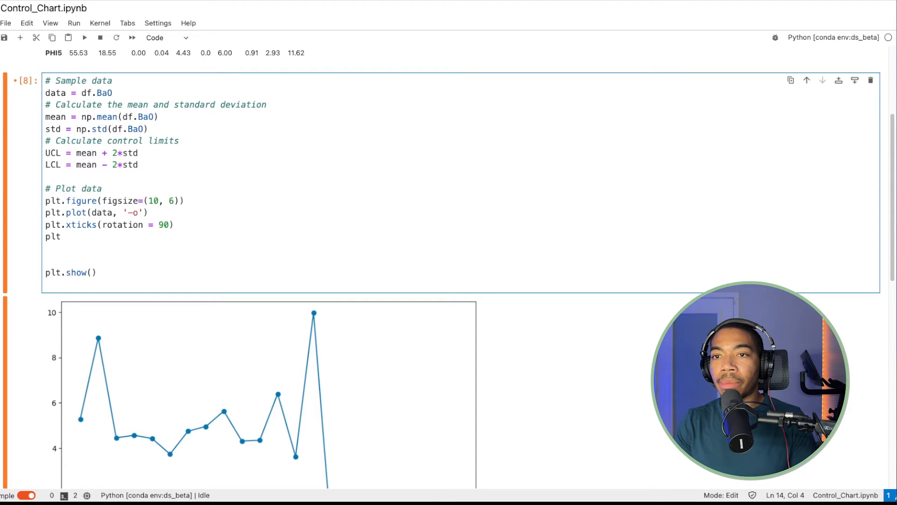
Draw the UCL as a red dashed line with plt.axhline(UCL, color='r', linestyle='dashed').
type("a")
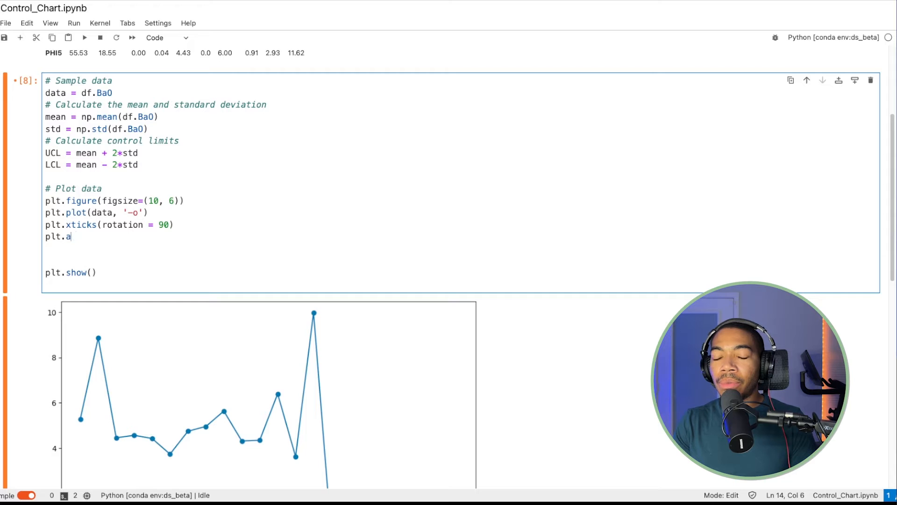
type("xhline(")
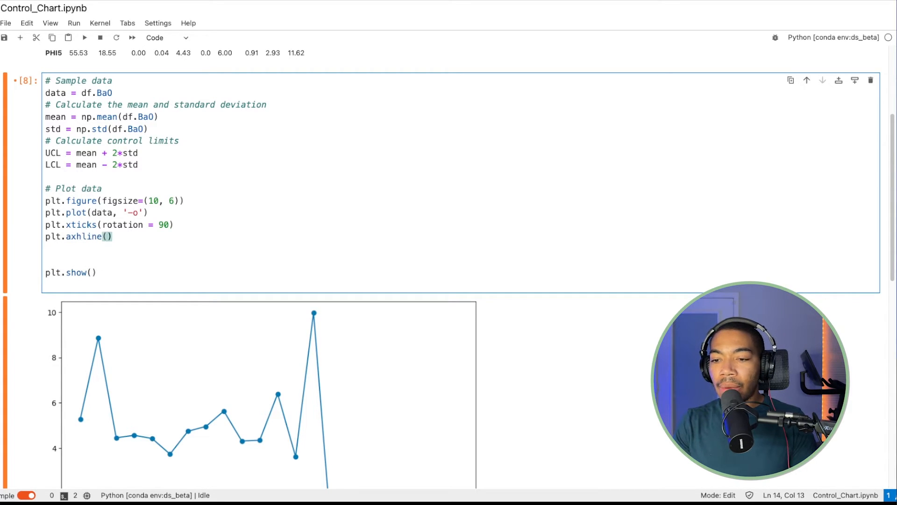
type("UCL, color = 'r")
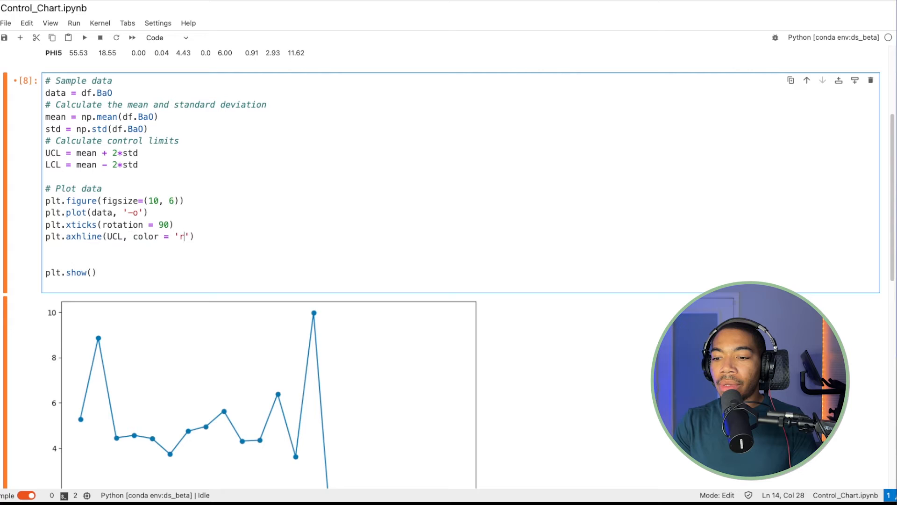
type(", linestyle =")
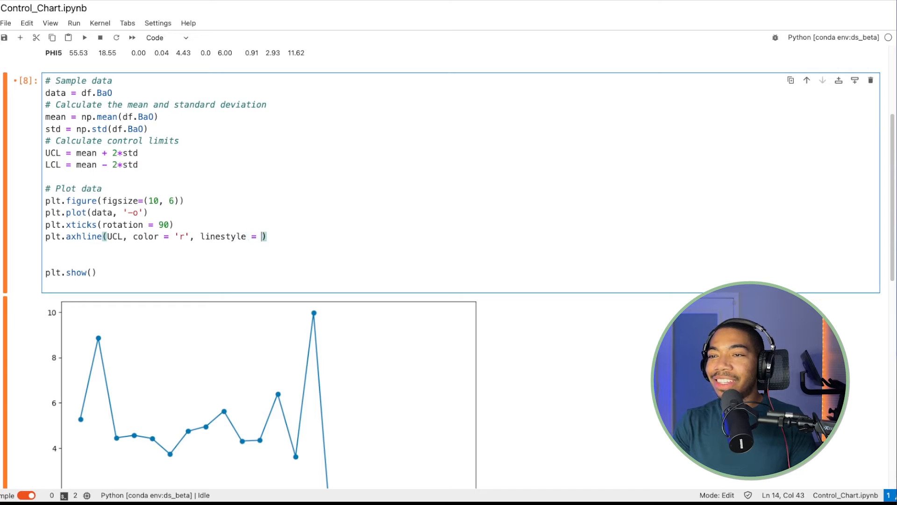
type("'dashed'")
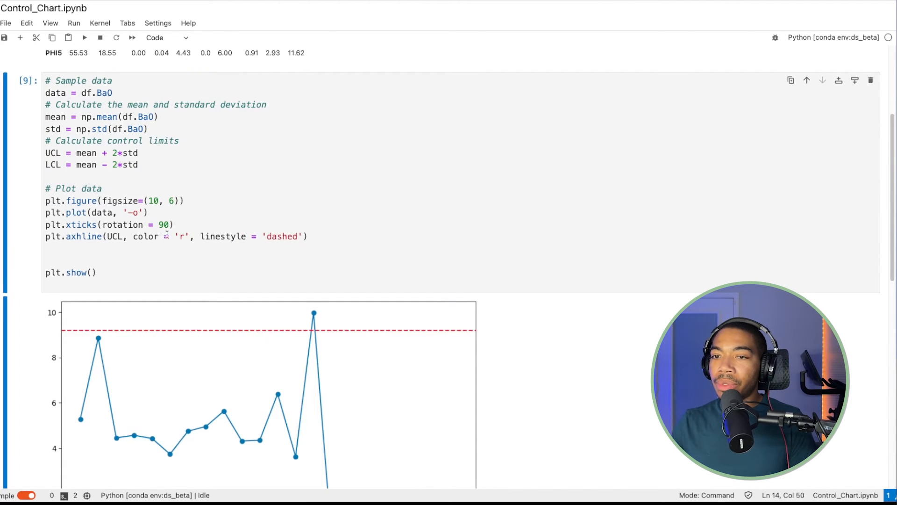
scroll("down", 3)
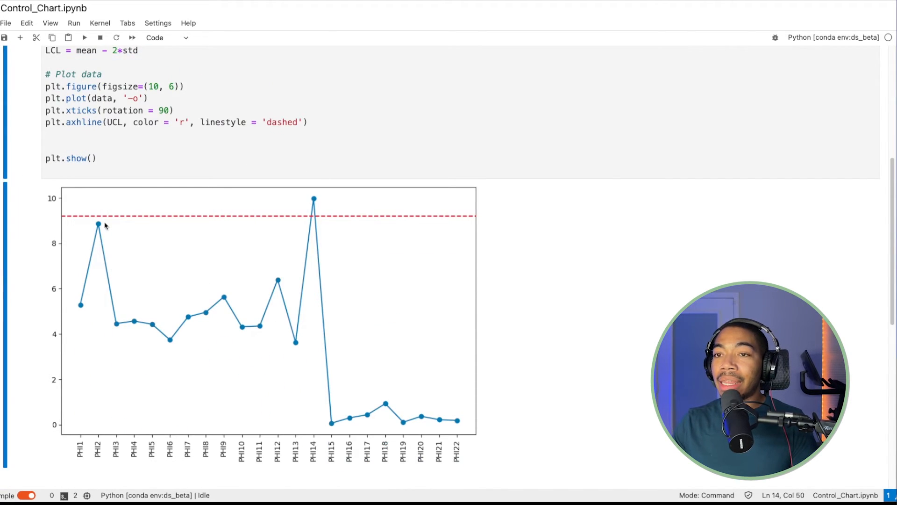
mouse_move(190, 221)
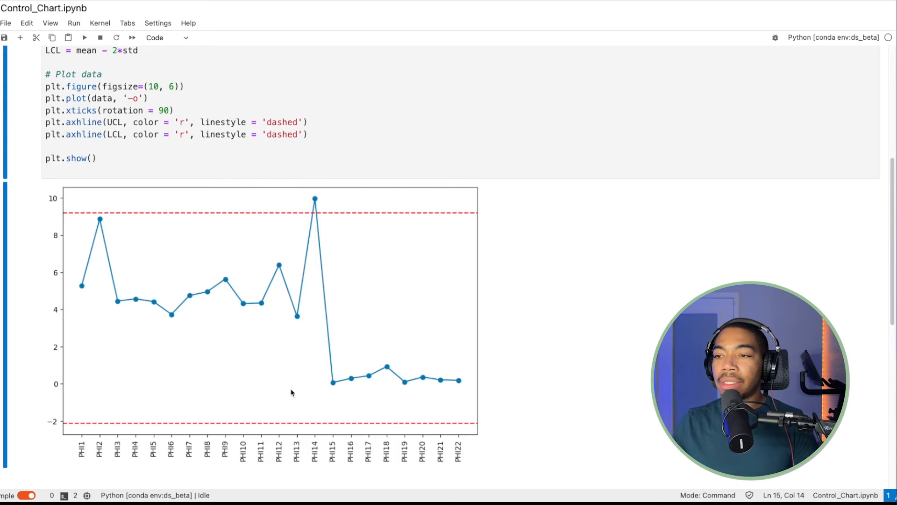
mouse_move(52, 426)
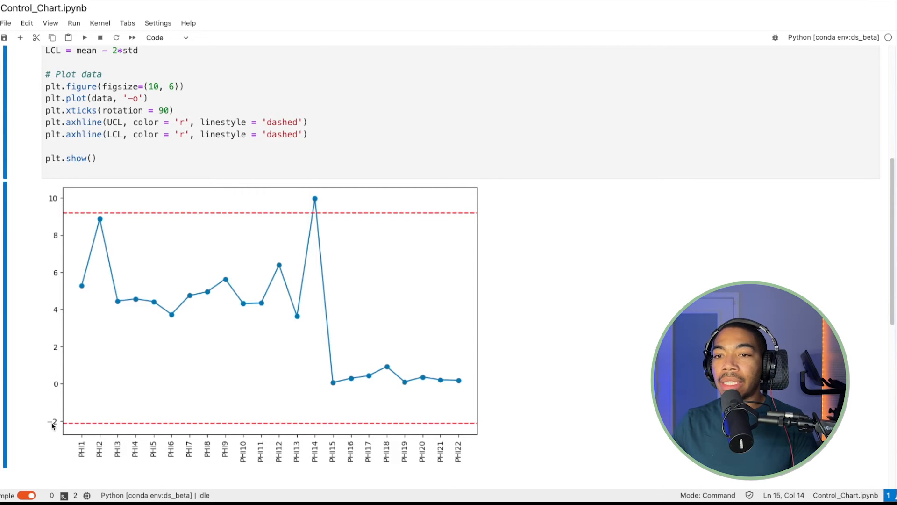
Add a red dashed plt.axhline at LCL below the UCL line.
left_click(312, 135)
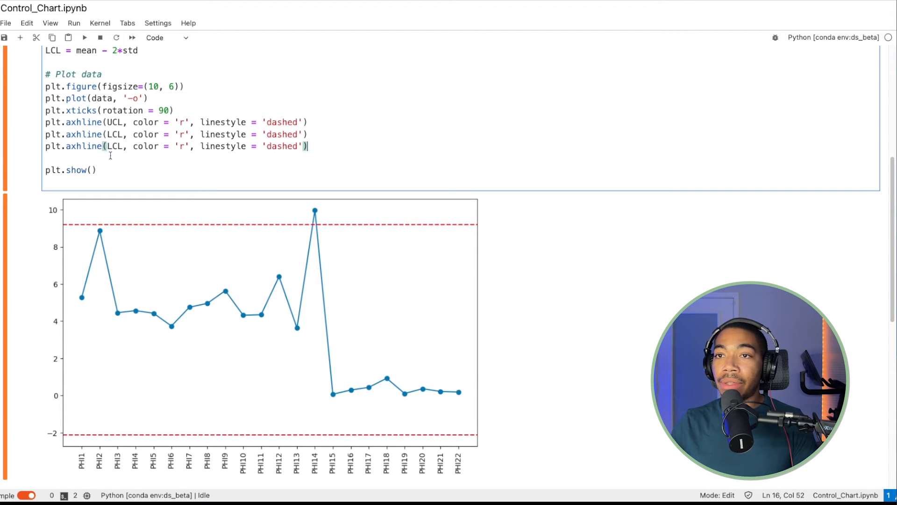
Turn a copy of the LCL line into a gray dashed line at the mean.
double_click(114, 146)
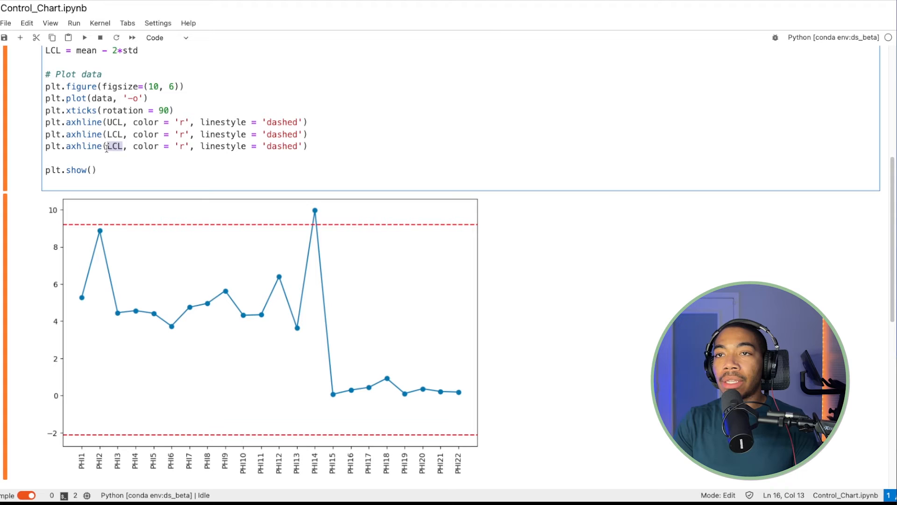
type("mean")
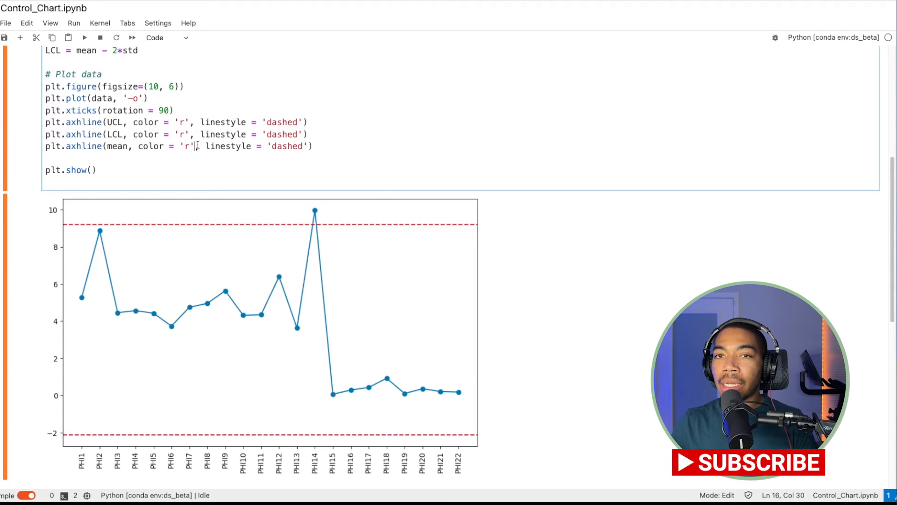
type("gray")
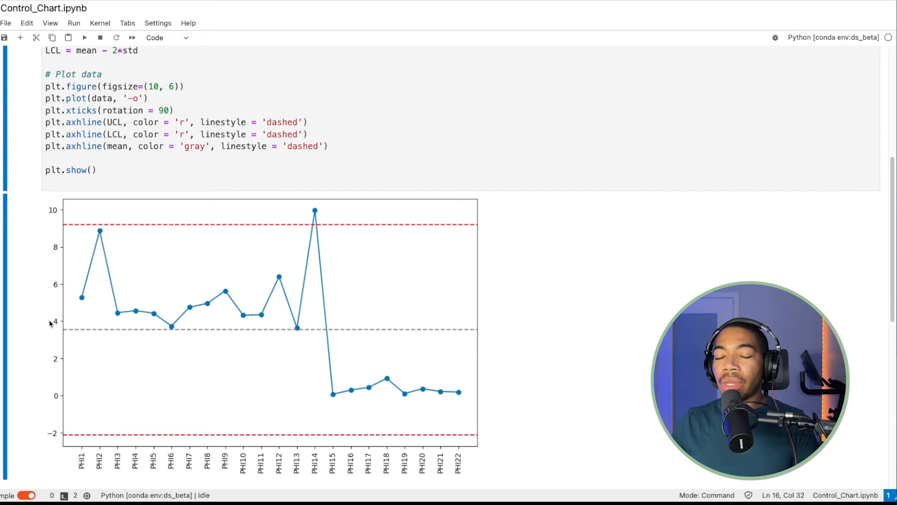
mouse_move(97, 308)
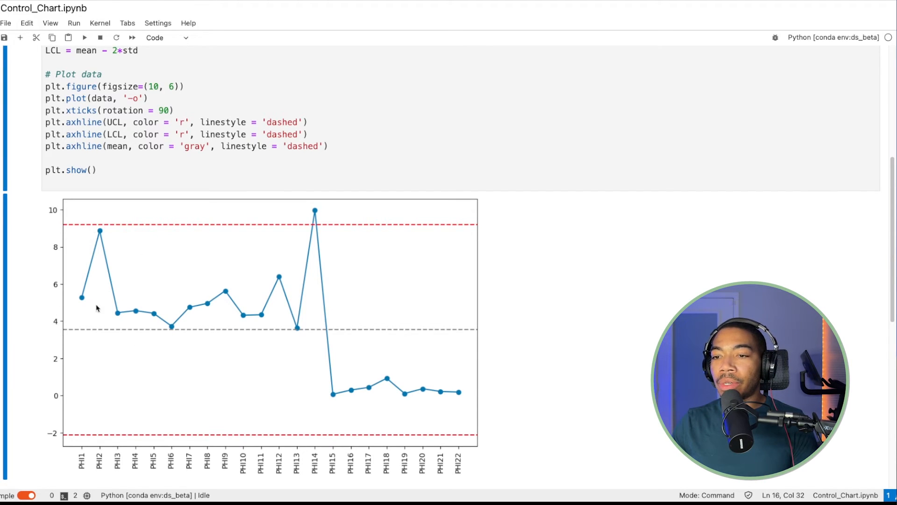
mouse_move(186, 411)
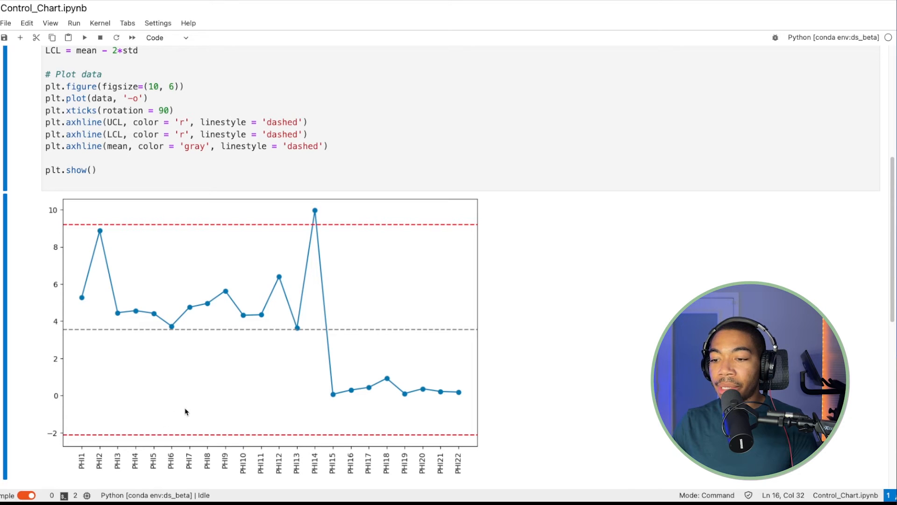
Label the lines 'mean', 'UCL' and 'LCL' and add plt.legend() before plt.show().
left_click(331, 145)
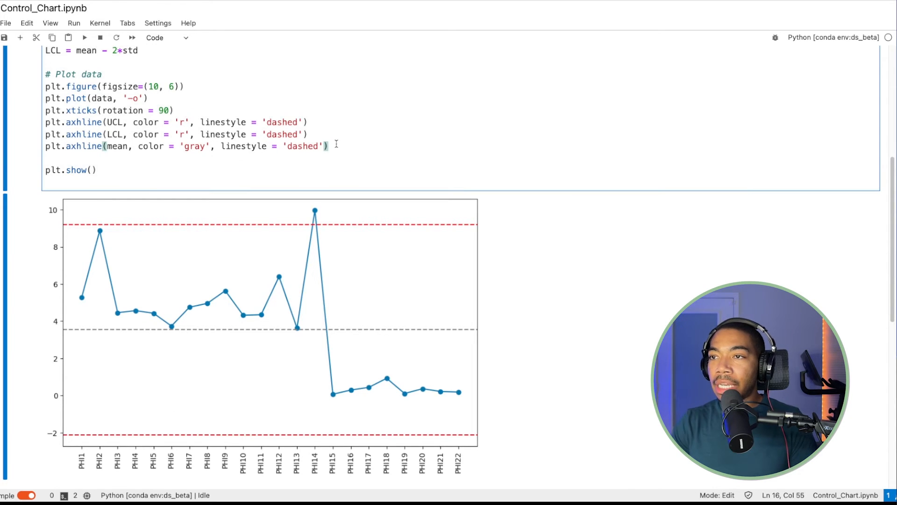
type(", label =")
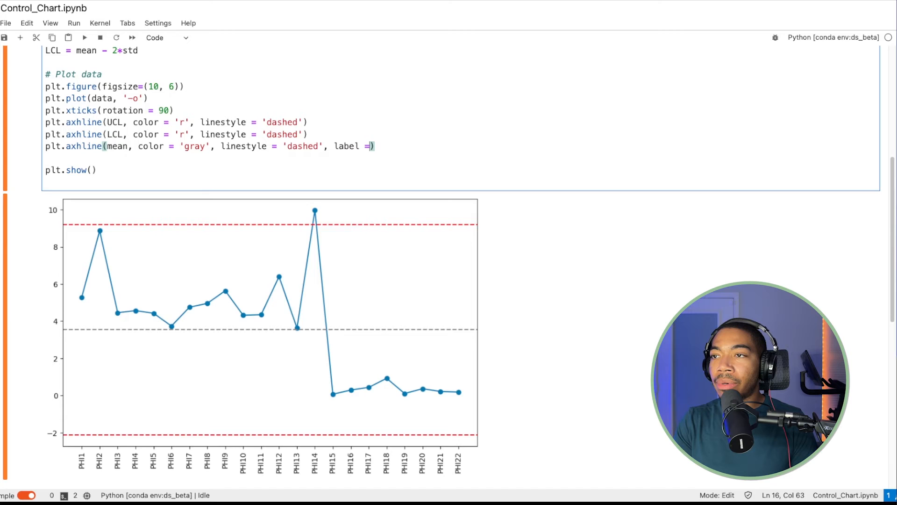
type("'mean'")
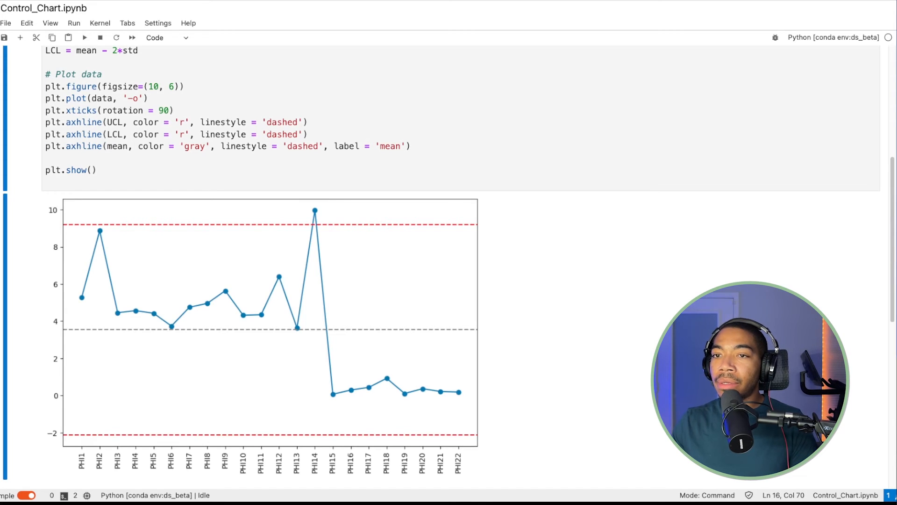
mouse_move(329, 229)
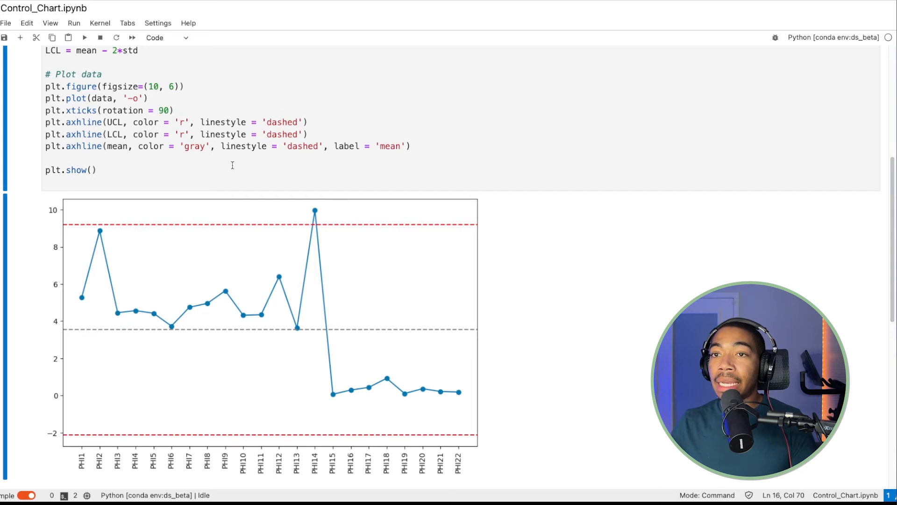
type("plt.legend(")
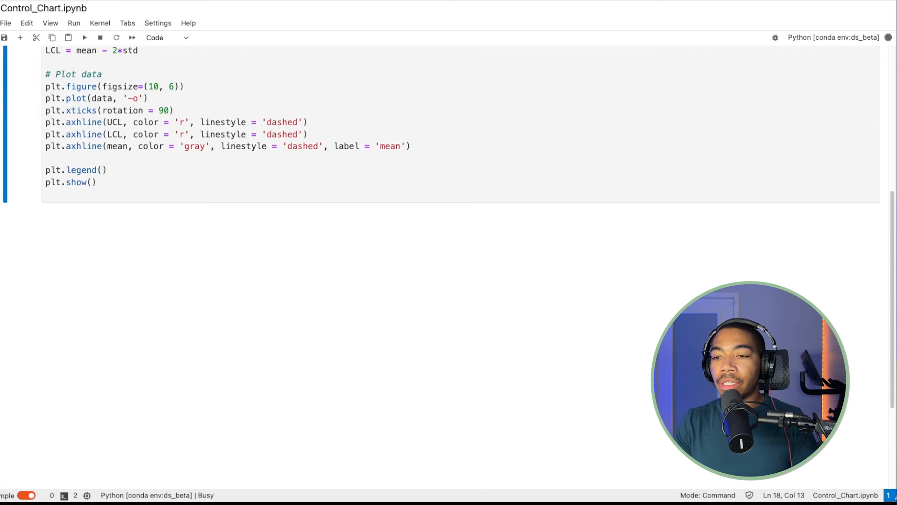
left_click(84, 37)
type(", '")
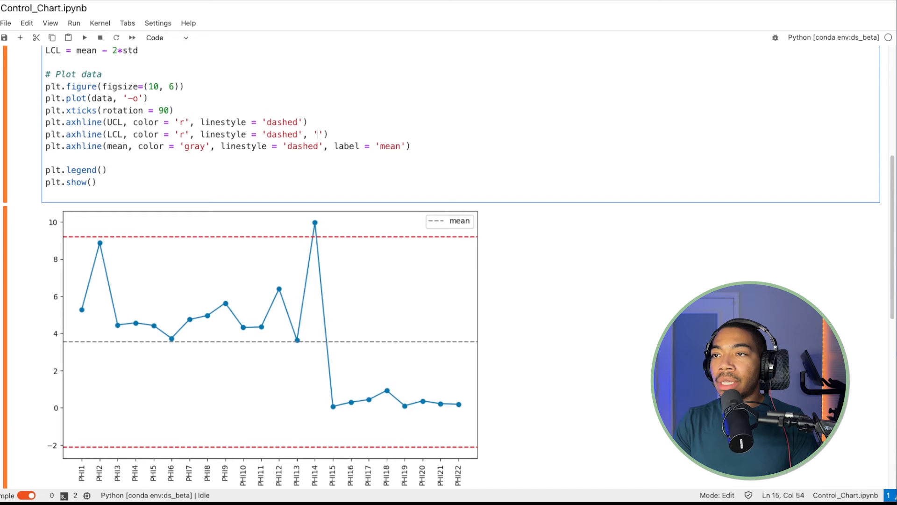
type("lea")
left_click(176, 122)
type(", label = 'UCL'")
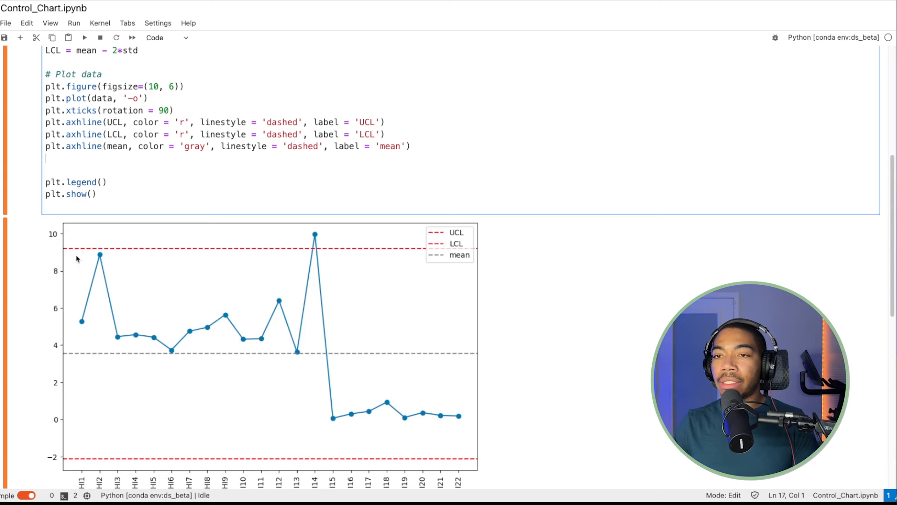
mouse_move(112, 372)
type("plt.fill_between(range(len(data)), mean, UCL, color='red', alpha=0.1)")
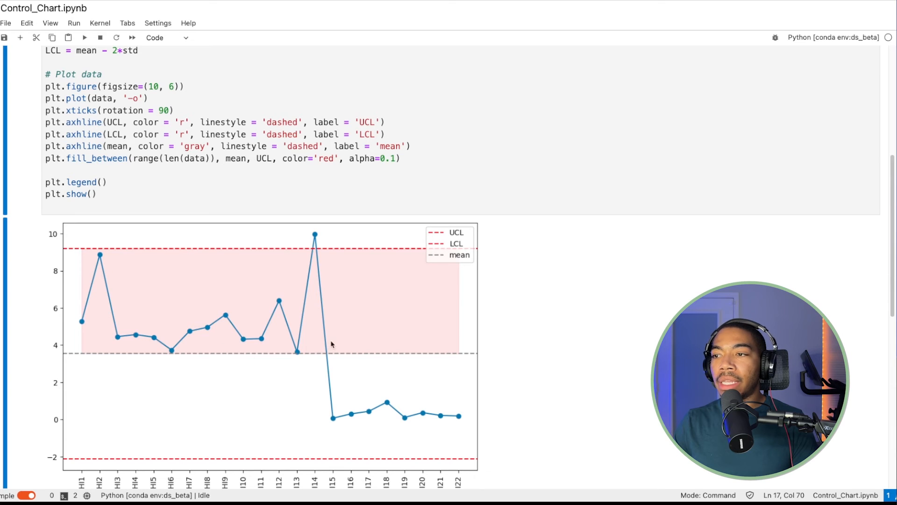
mouse_move(200, 226)
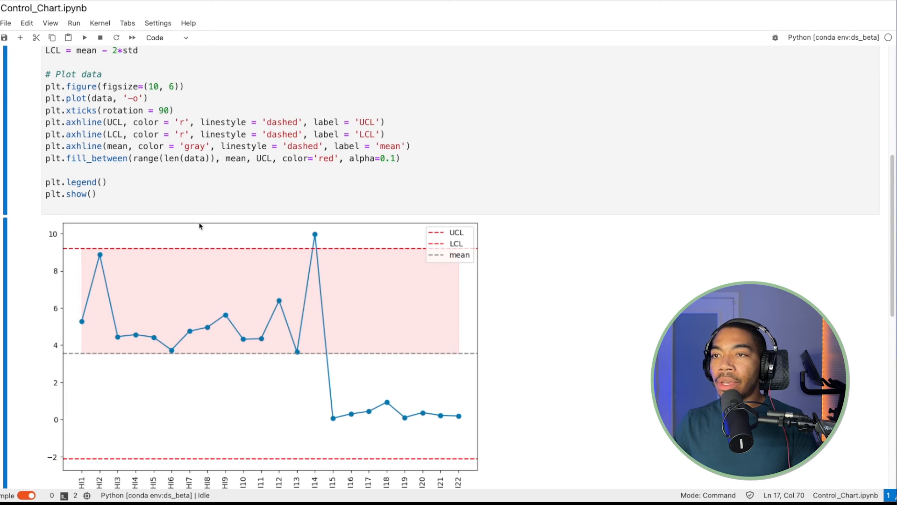
mouse_move(240, 242)
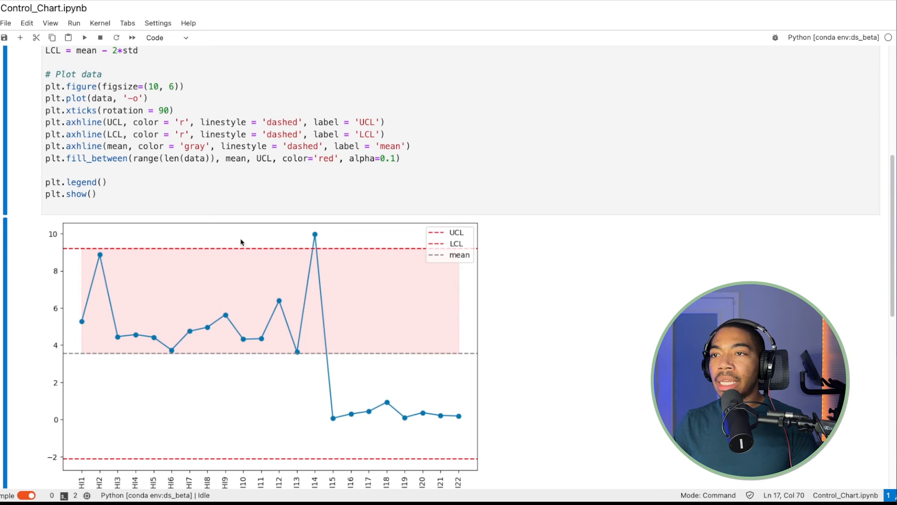
mouse_move(245, 159)
type("LCL")
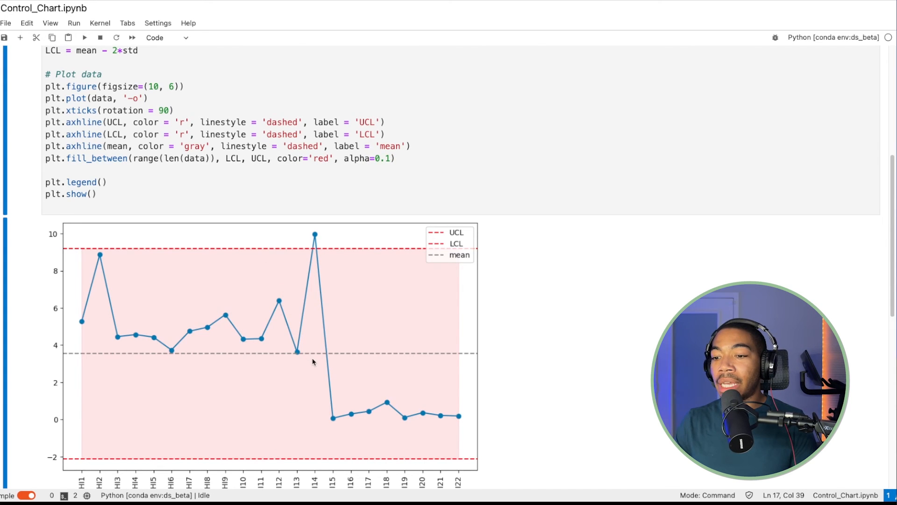
mouse_move(136, 353)
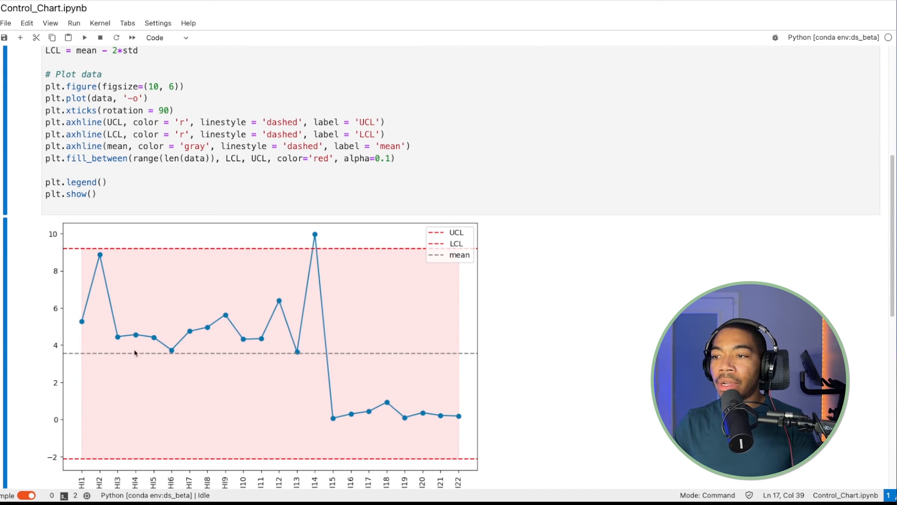
mouse_move(405, 387)
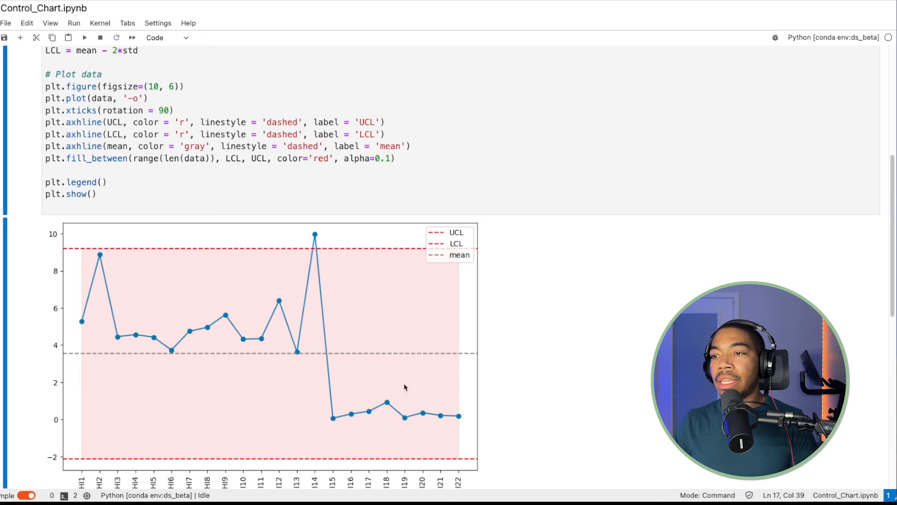
mouse_move(315, 112)
type("g")
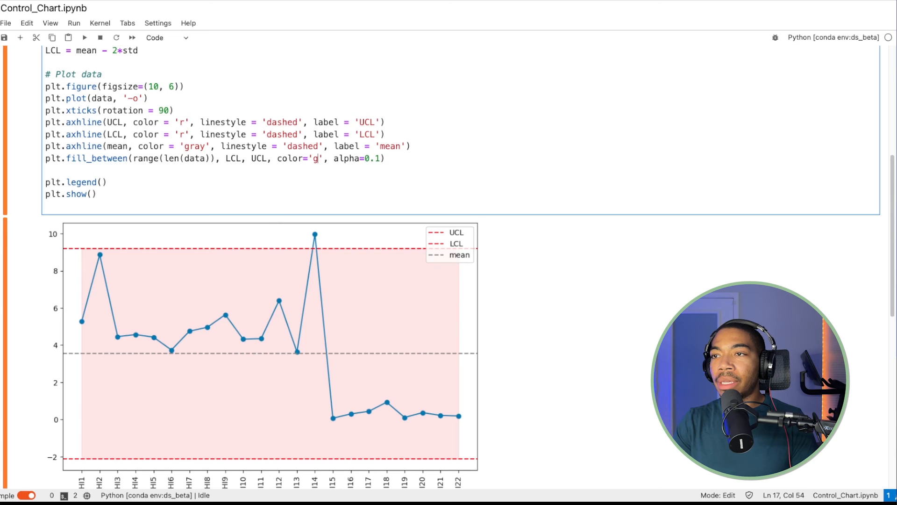
Make the fill_between band green and tighten the limits from 2*std to 1*std.
type("reen")
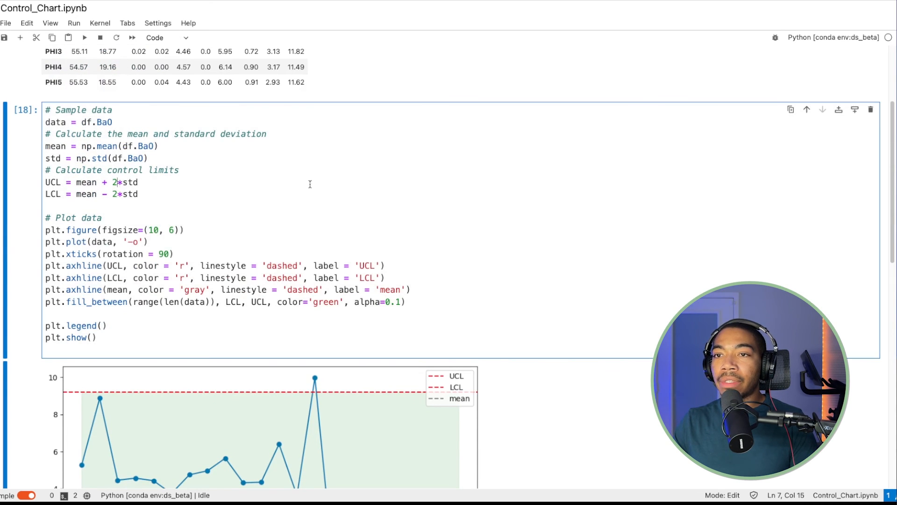
type("1")
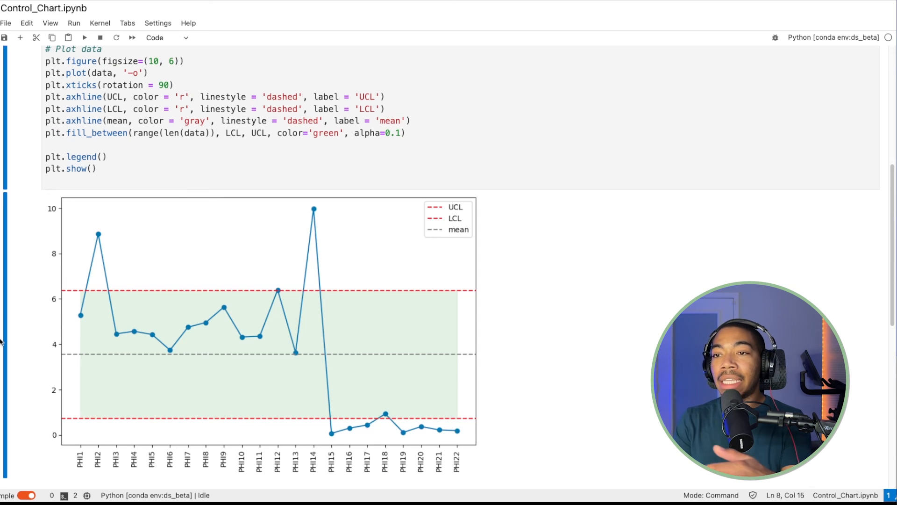
mouse_move(97, 234)
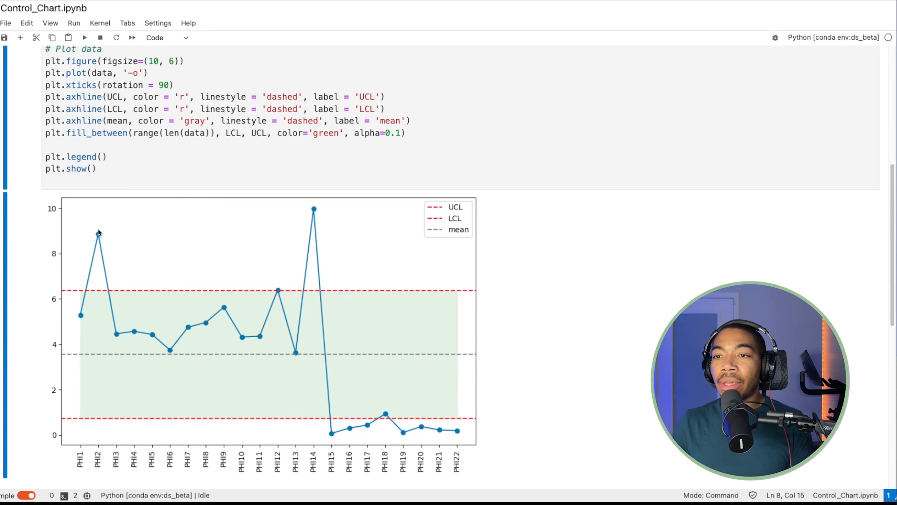